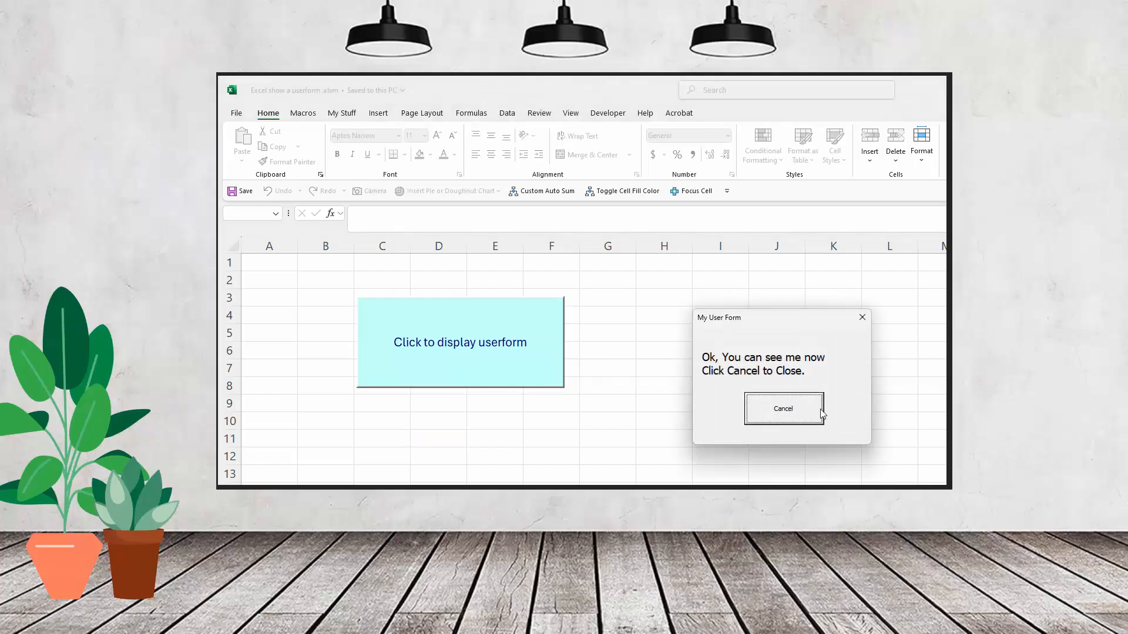
Close 'My User Form', reopen it from the 'Click to display userform' button, and close it again
click(783, 409)
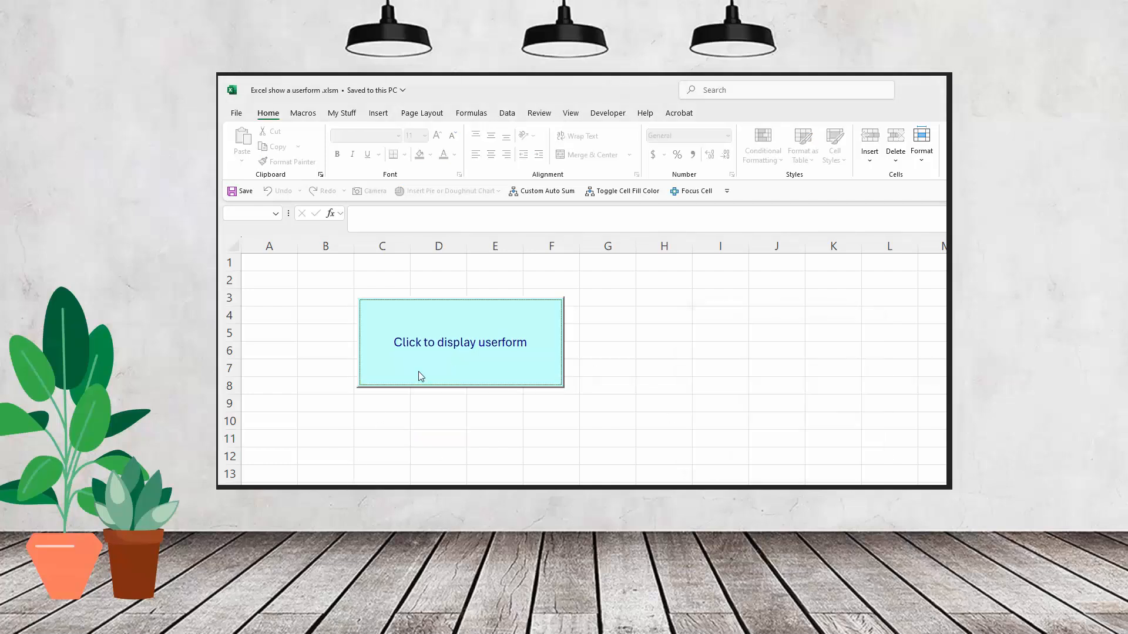
click(460, 343)
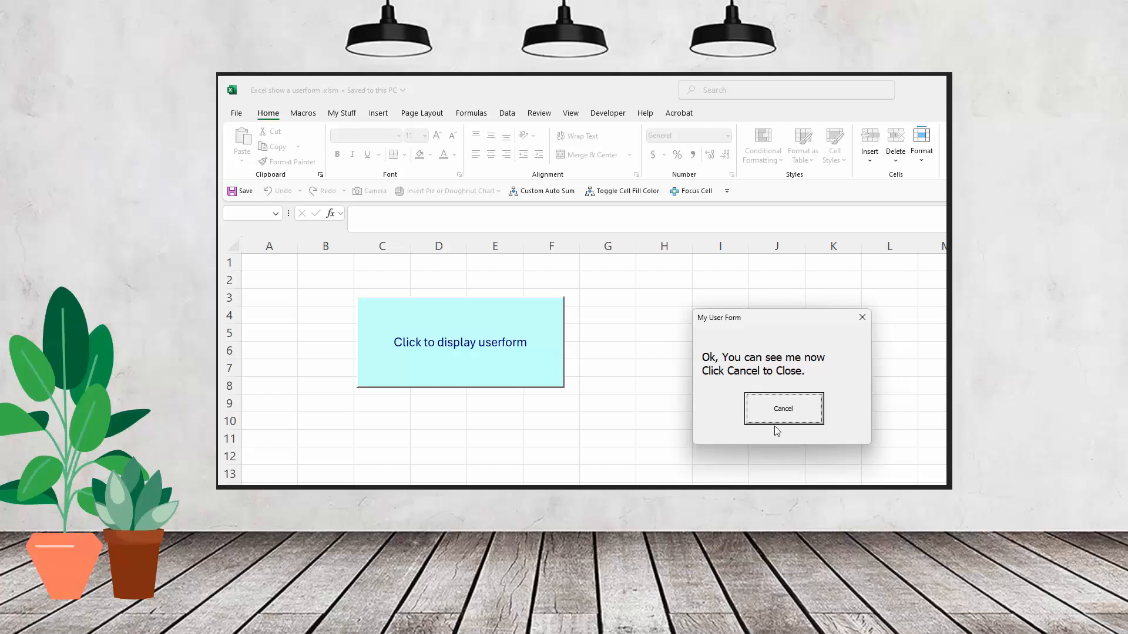
click(782, 409)
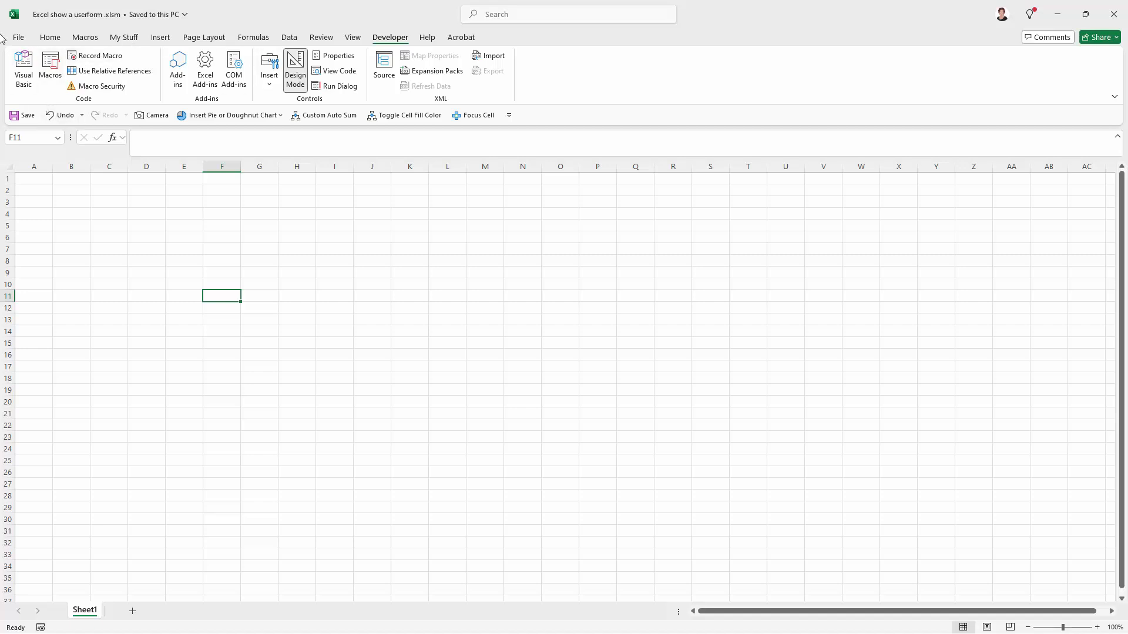
click(19, 37)
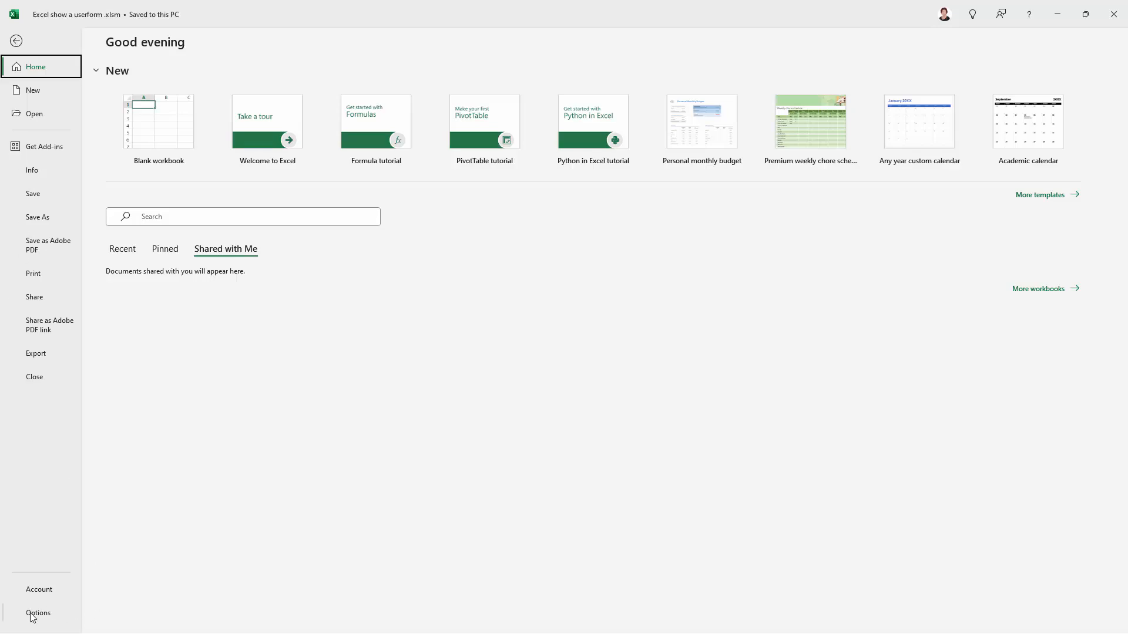
click(38, 613)
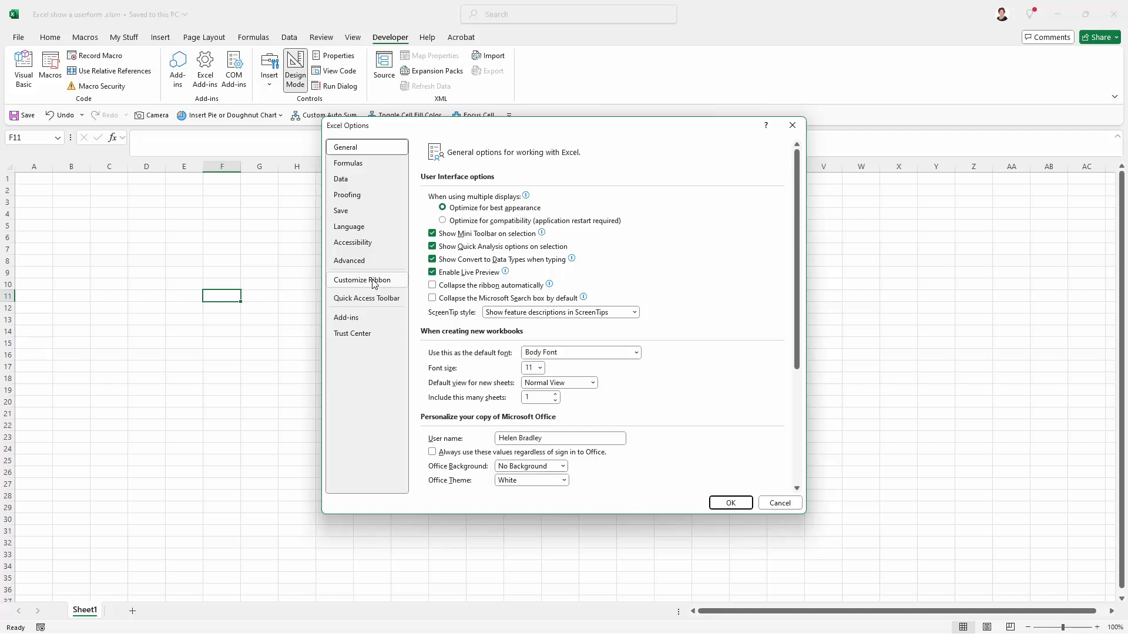
click(361, 280)
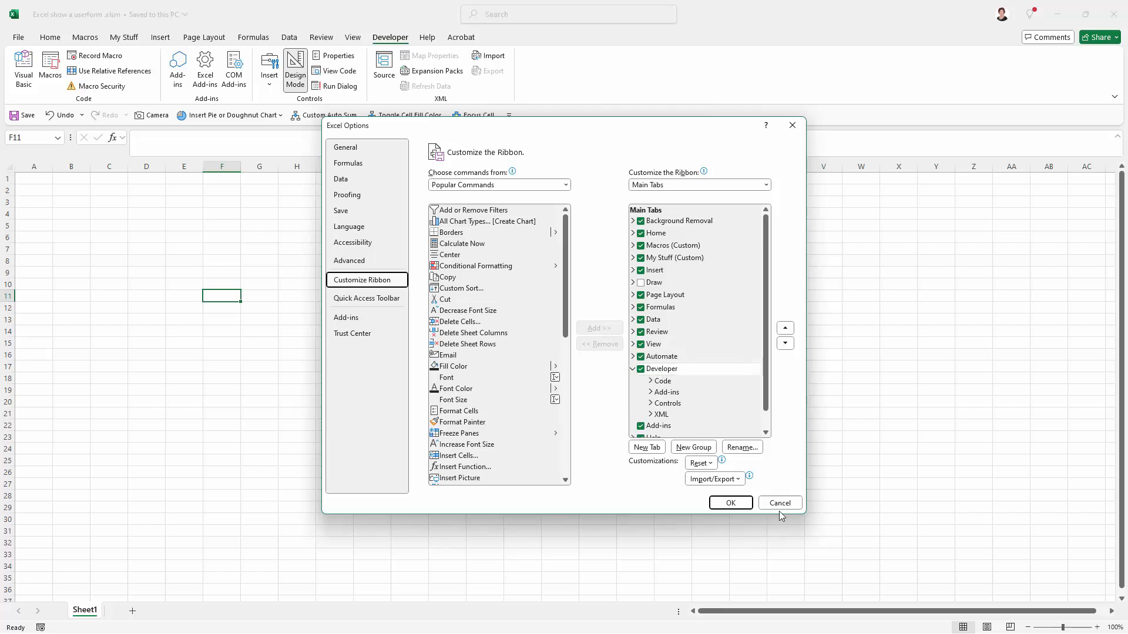
click(779, 502)
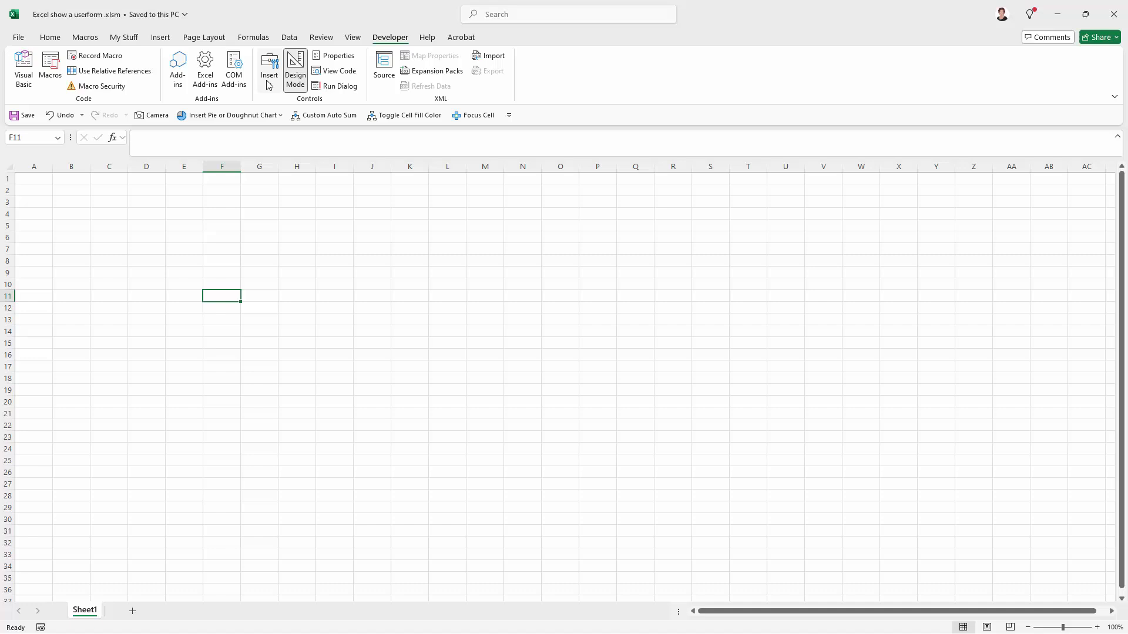
Insert an ActiveX command button around G7:J11 and bring up its caption-editing options
click(268, 69)
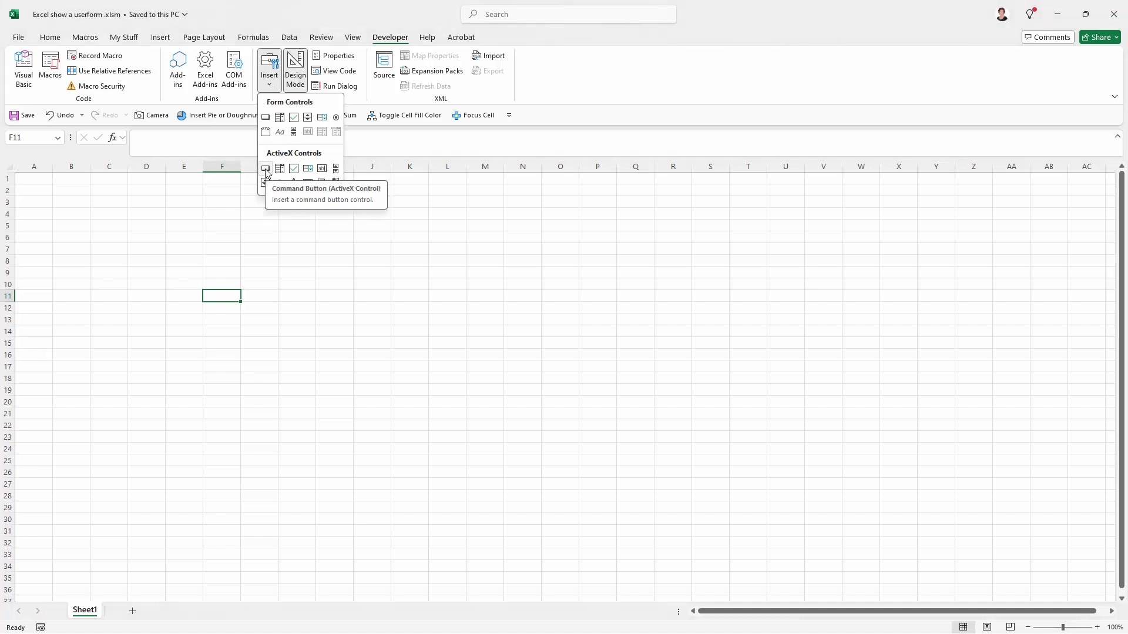
click(266, 169)
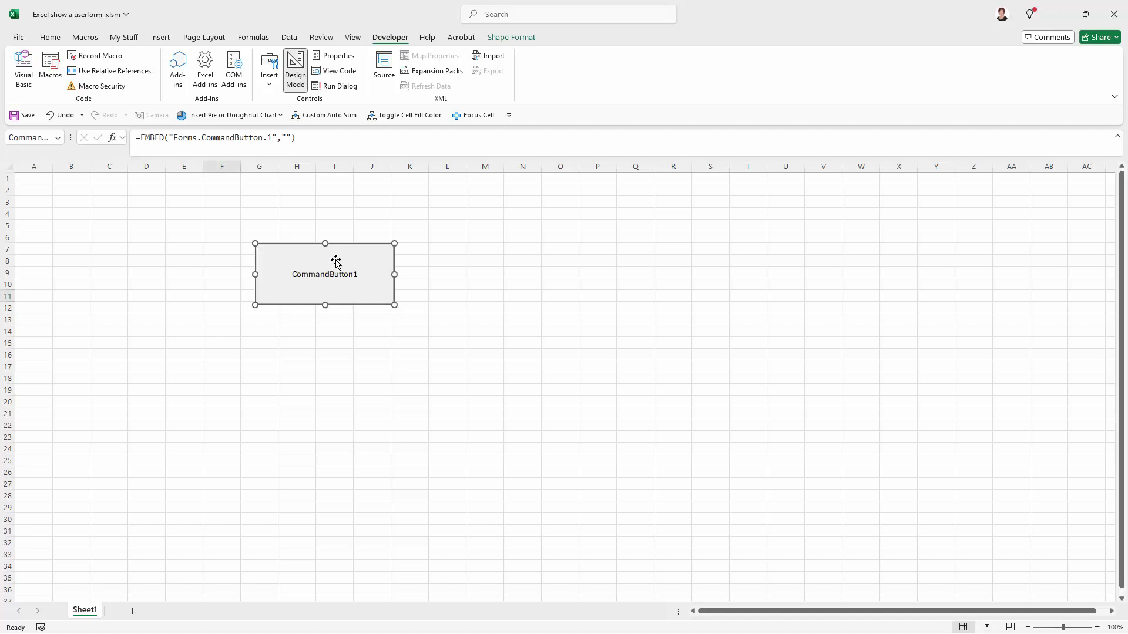
right_click(324, 274)
text(Click to display user)
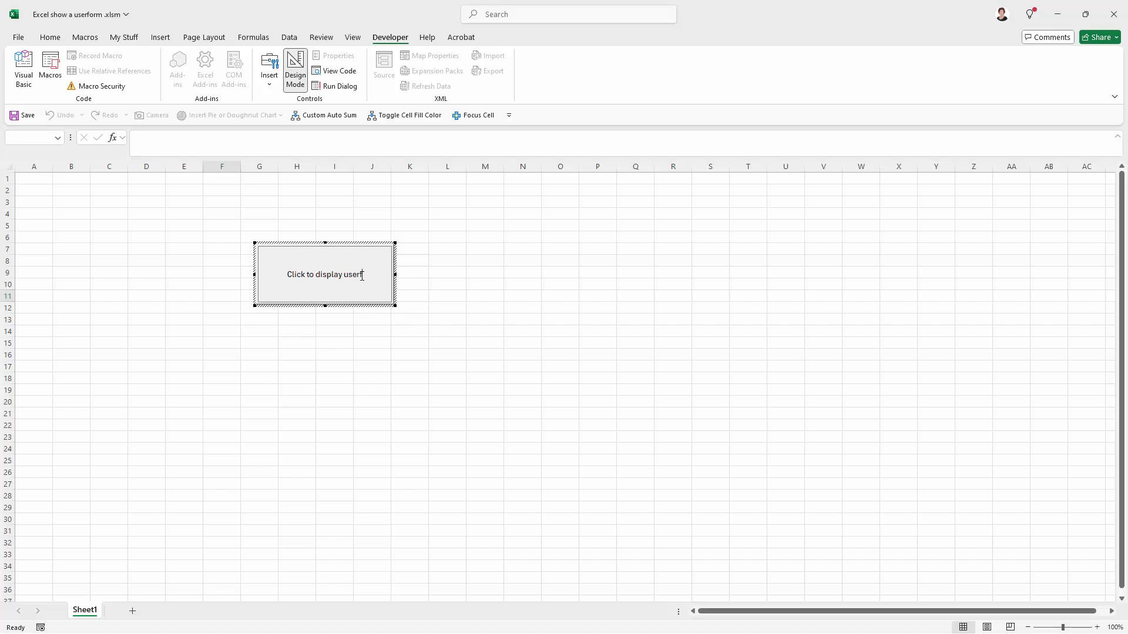
Finish the button caption so it reads 'Click to display userform'
click(294, 70)
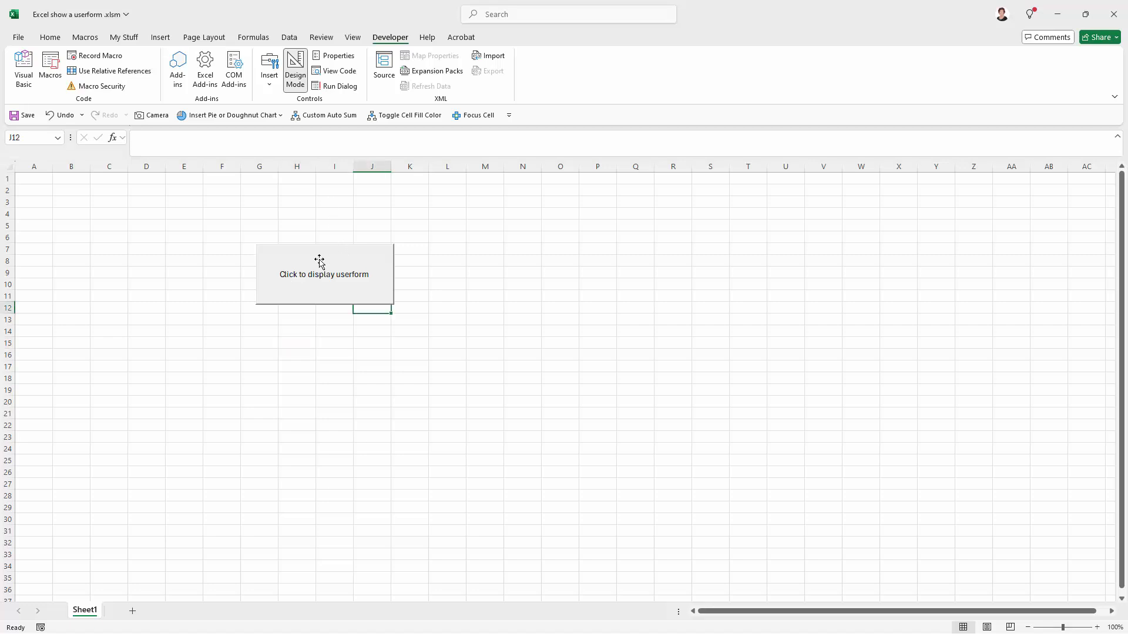
mouse_move(297, 47)
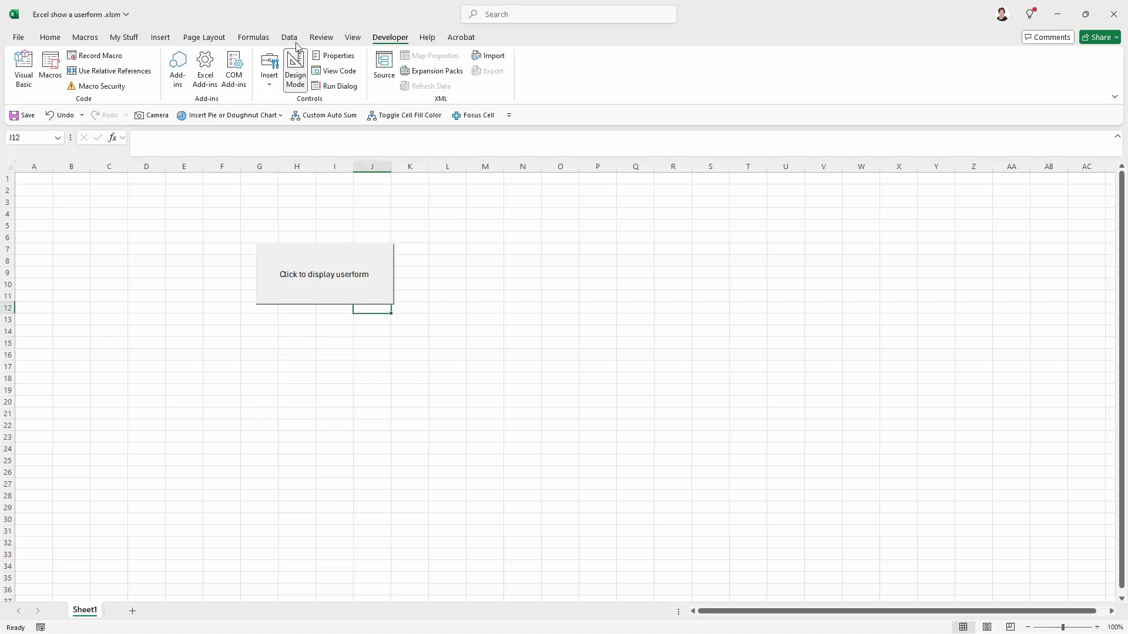
mouse_move(309, 268)
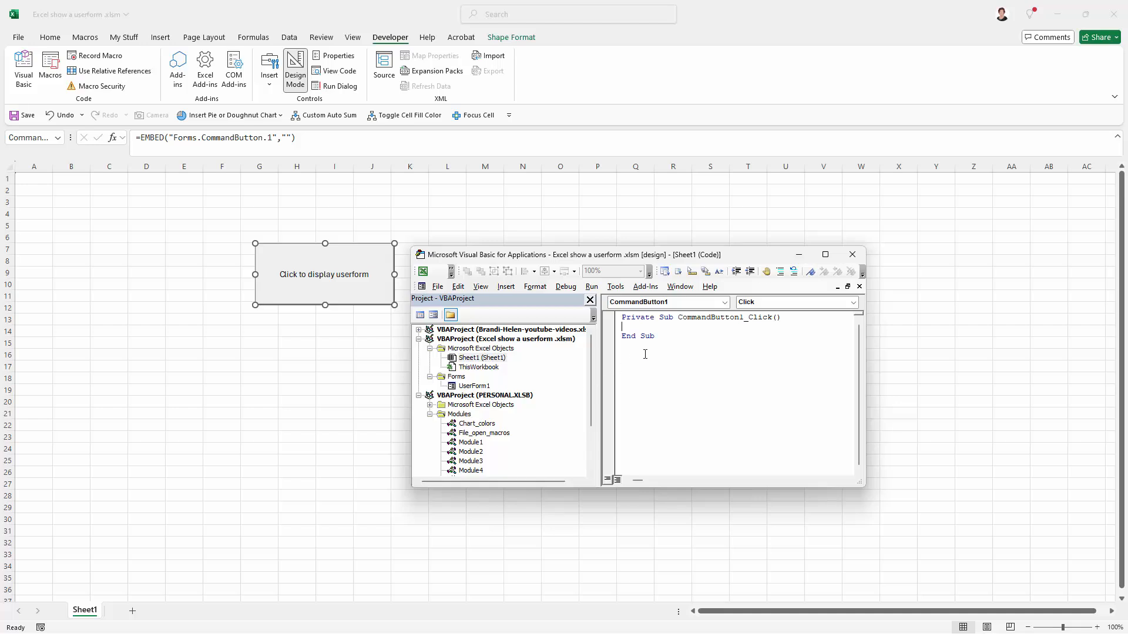
Type 'userform' inside CommandButton1_Click to start the userform1.show statement
text(userform1.show)
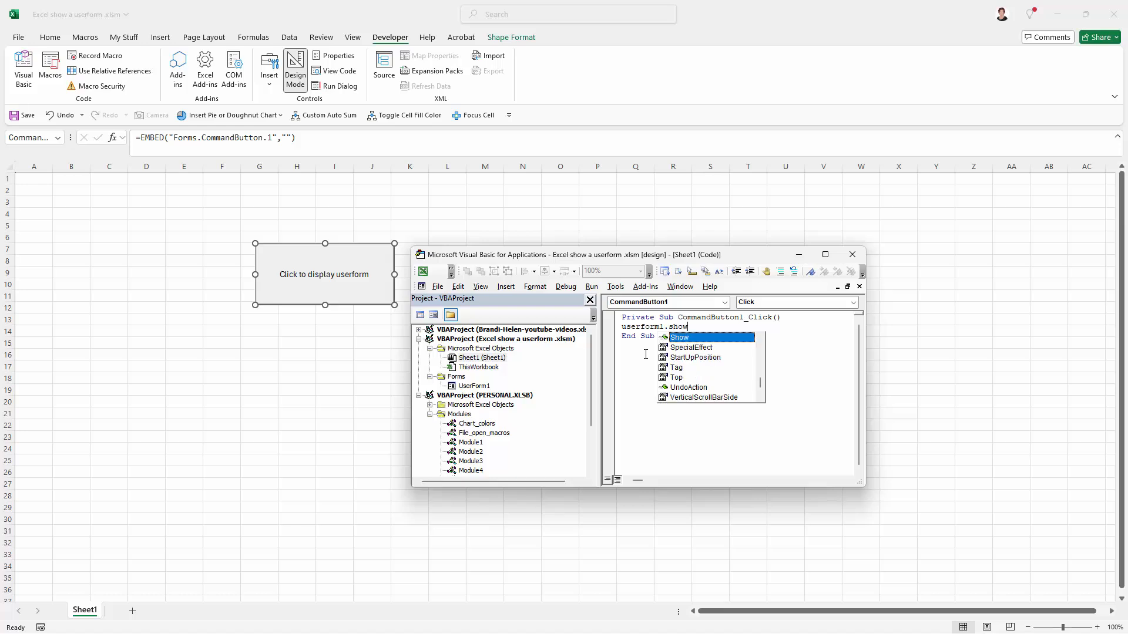
mouse_move(379, 374)
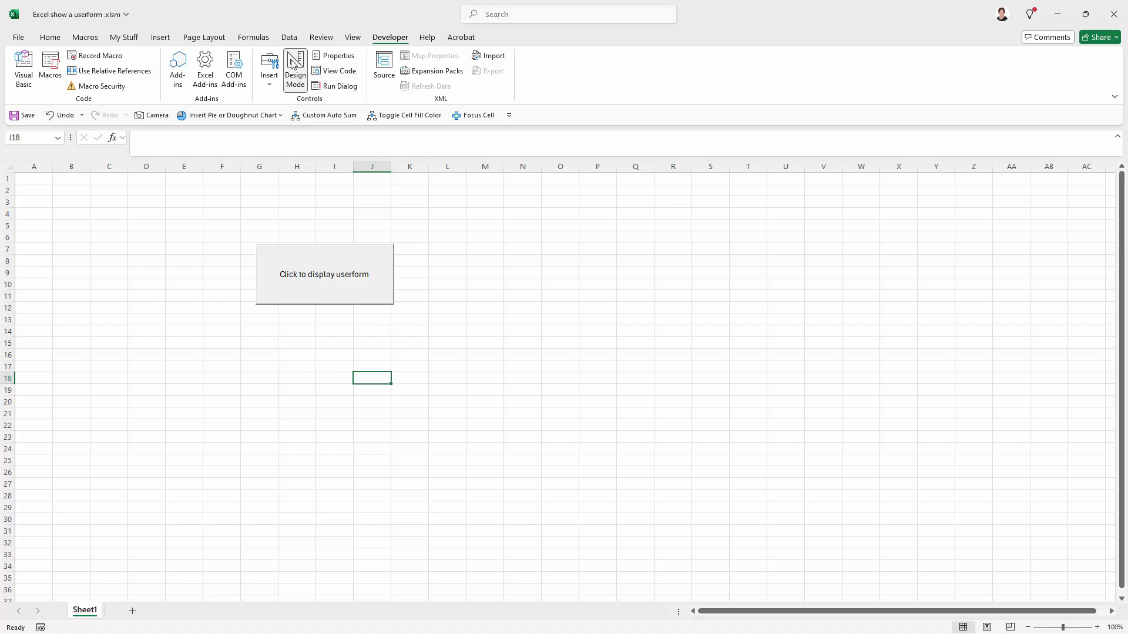
mouse_move(294, 69)
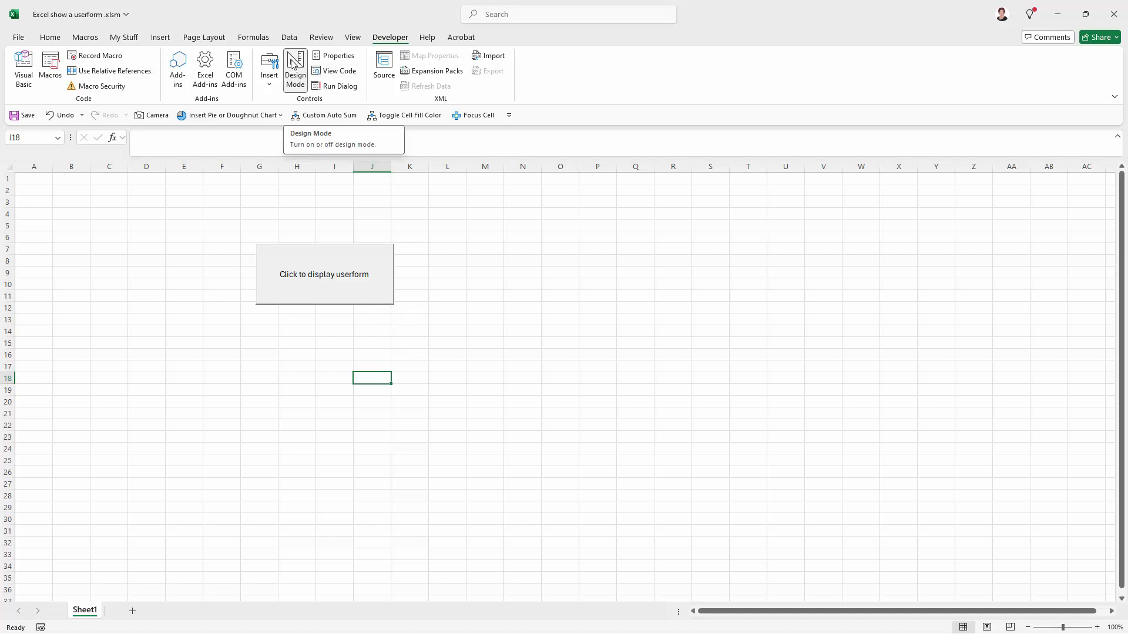
mouse_move(192, 289)
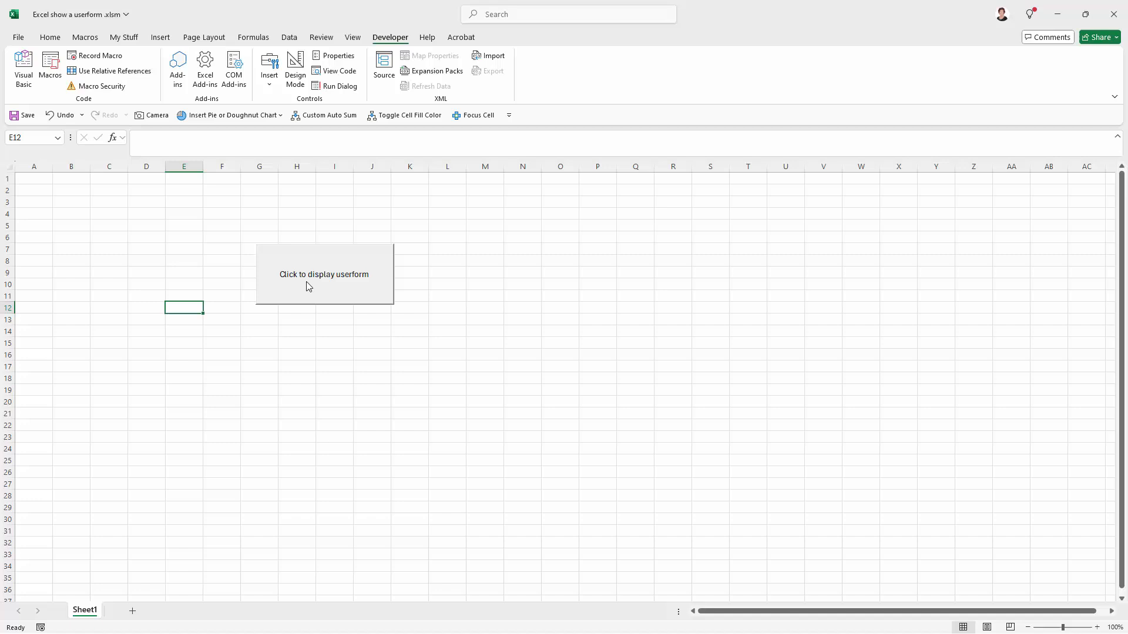
click(324, 274)
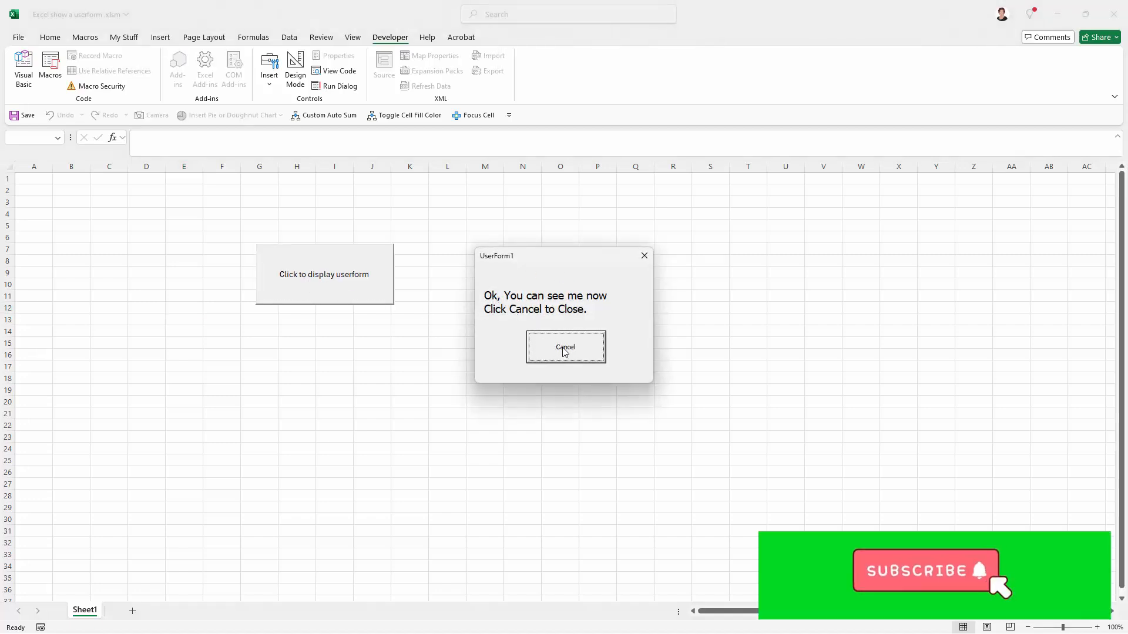
click(565, 347)
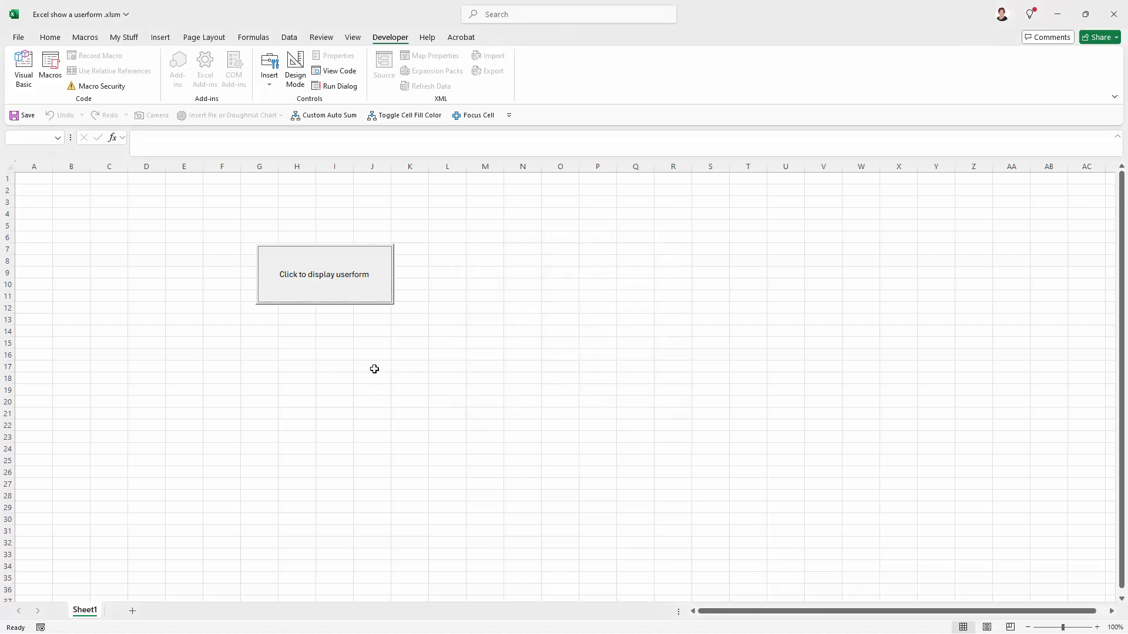
click(324, 275)
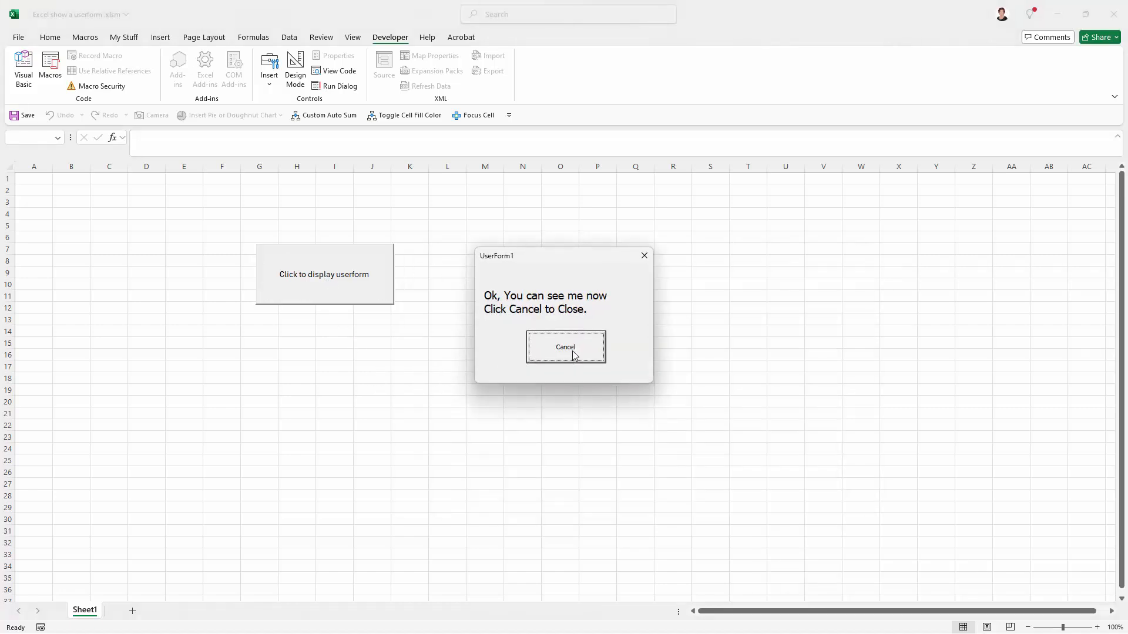
click(565, 347)
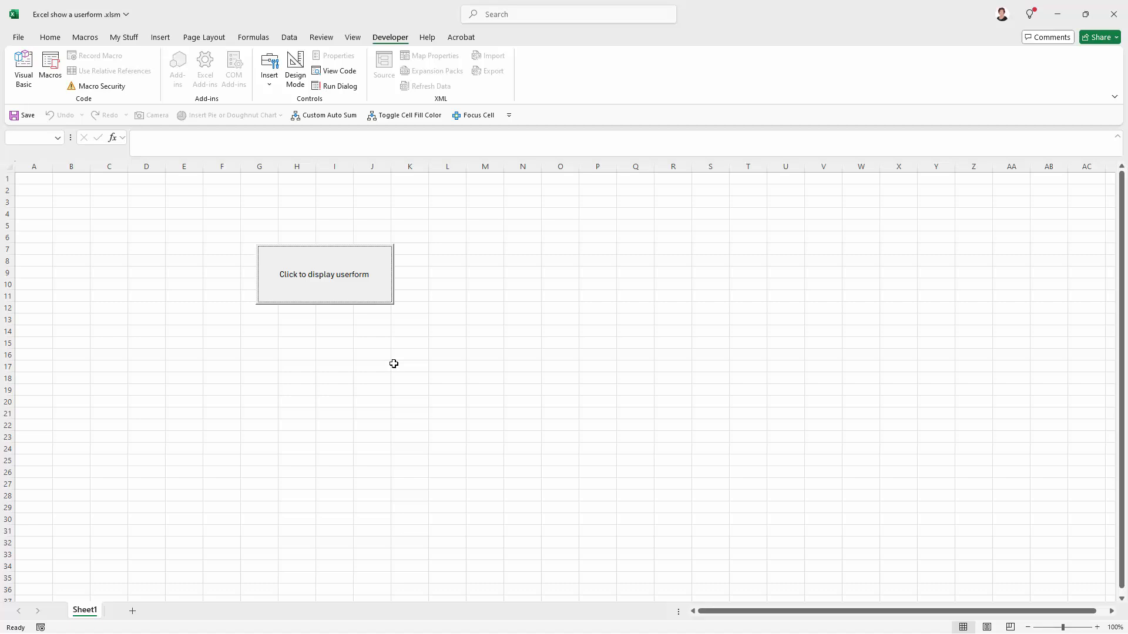
mouse_move(390, 364)
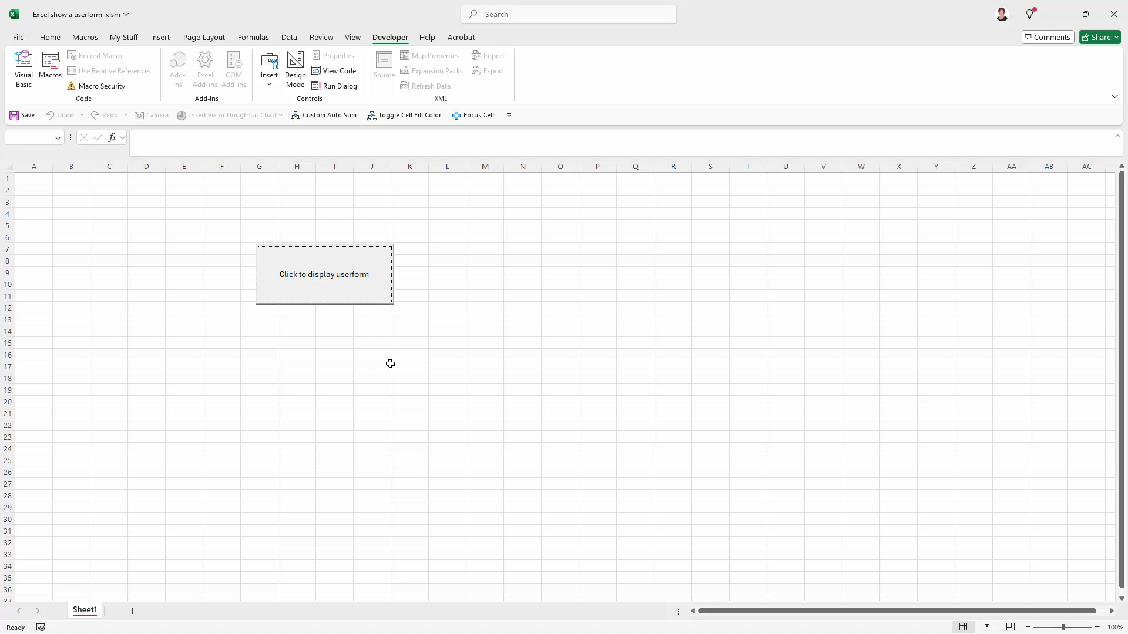